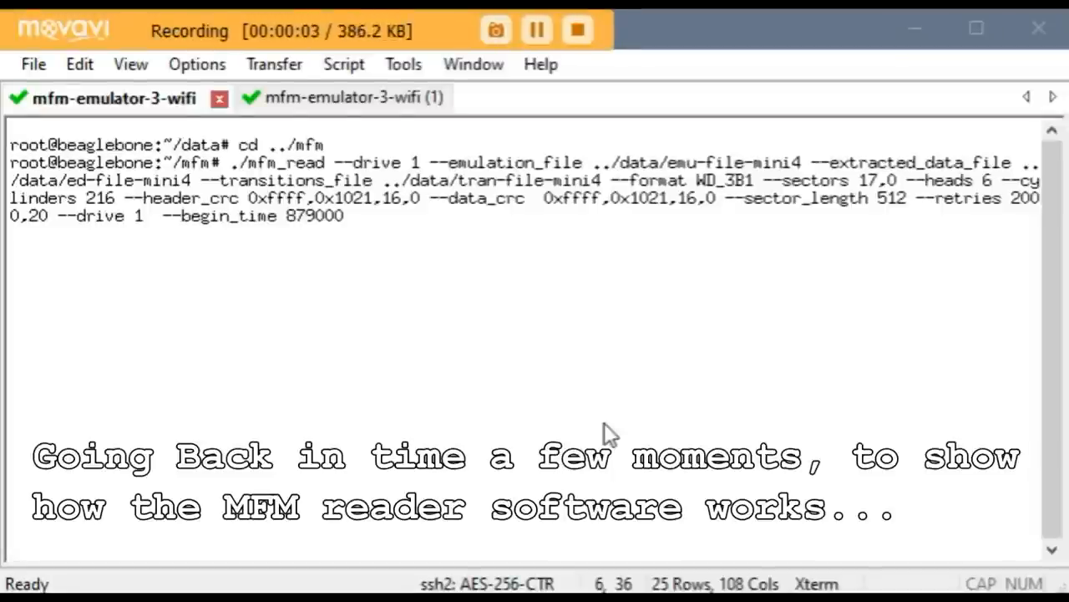
pyautogui.moveTo(410, 220)
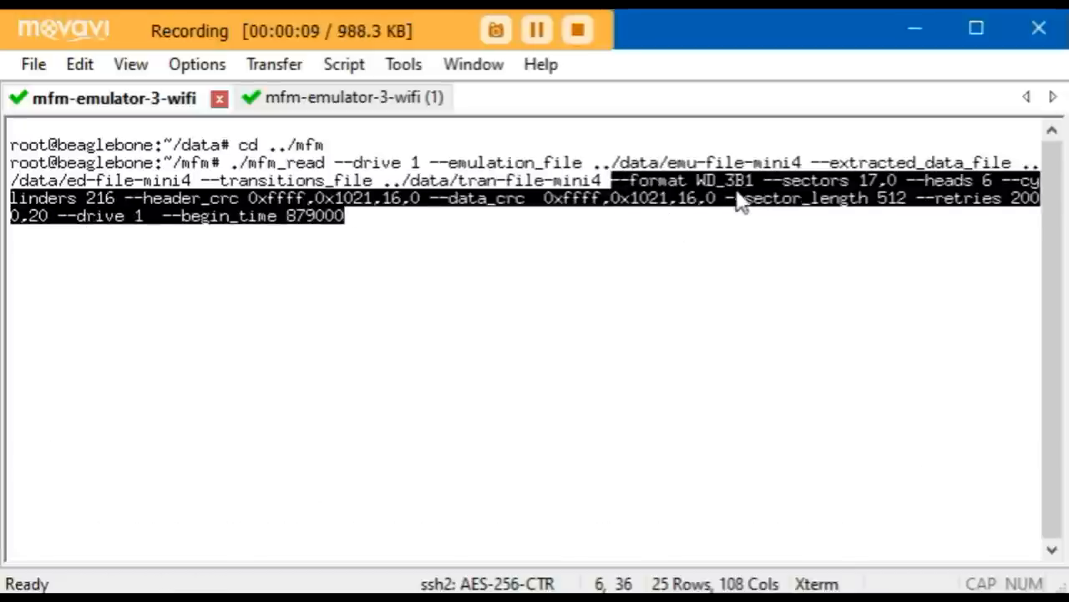
pyautogui.moveTo(969, 192)
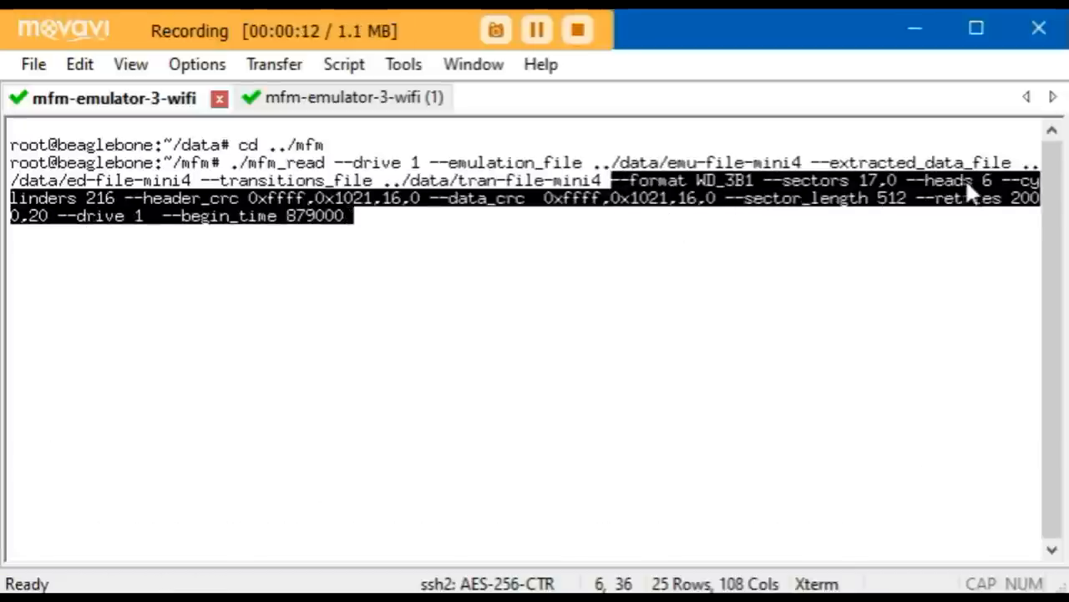
pyautogui.moveTo(123, 204)
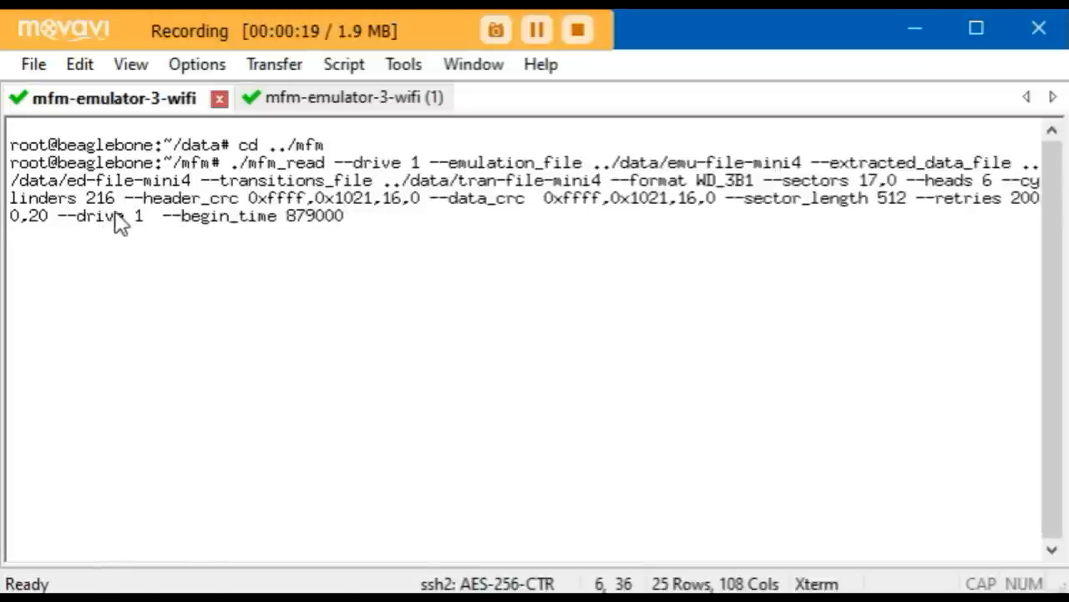
pyautogui.moveTo(75, 207)
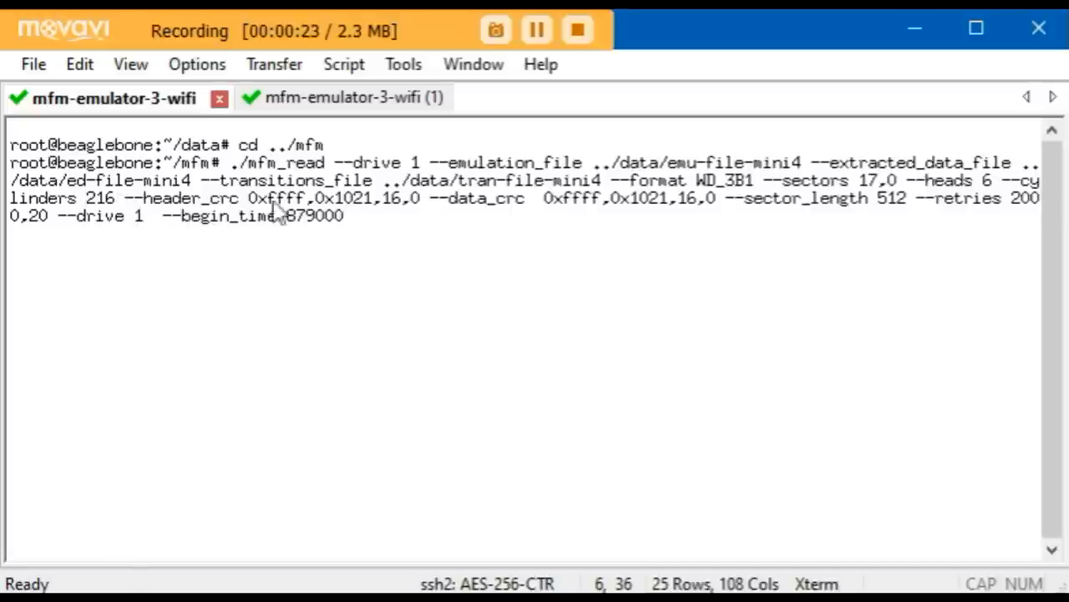
pyautogui.moveTo(732, 209)
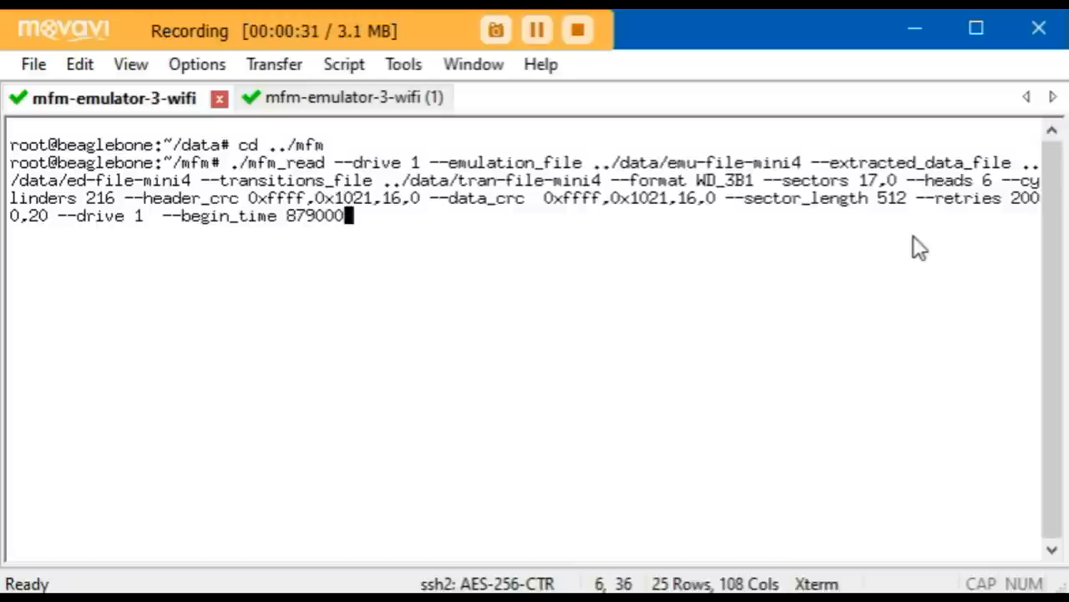
pyautogui.moveTo(882, 228)
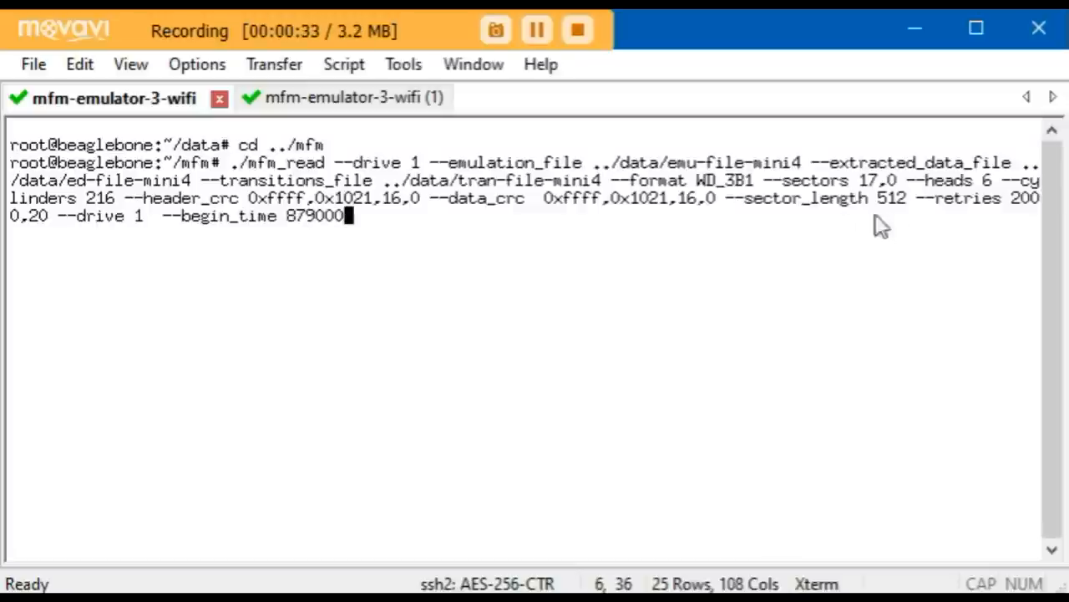
pyautogui.moveTo(873, 244)
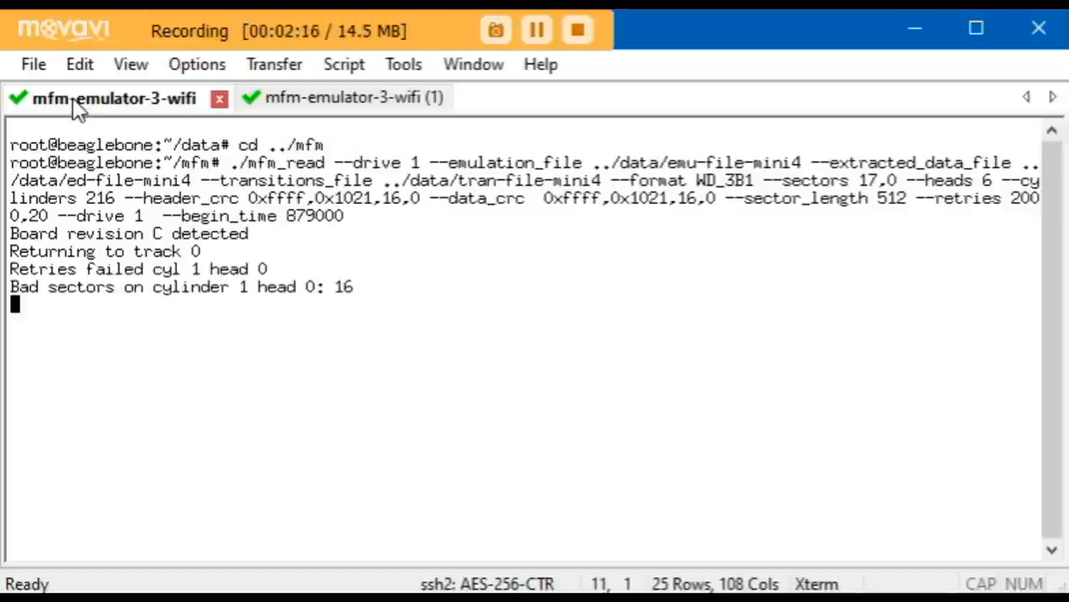
pyautogui.moveTo(303, 301)
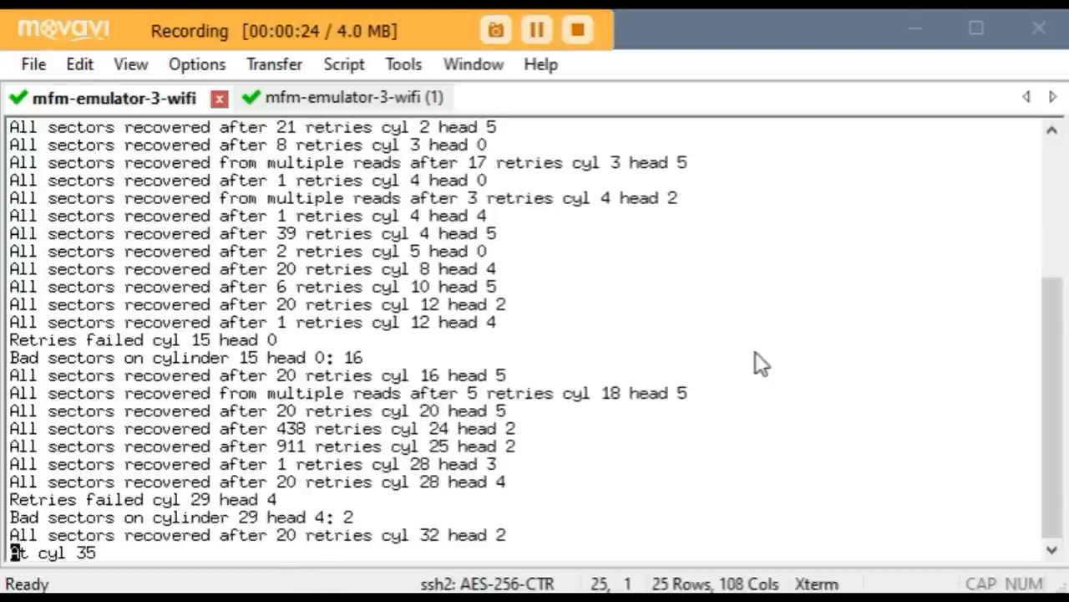
pyautogui.moveTo(137, 153)
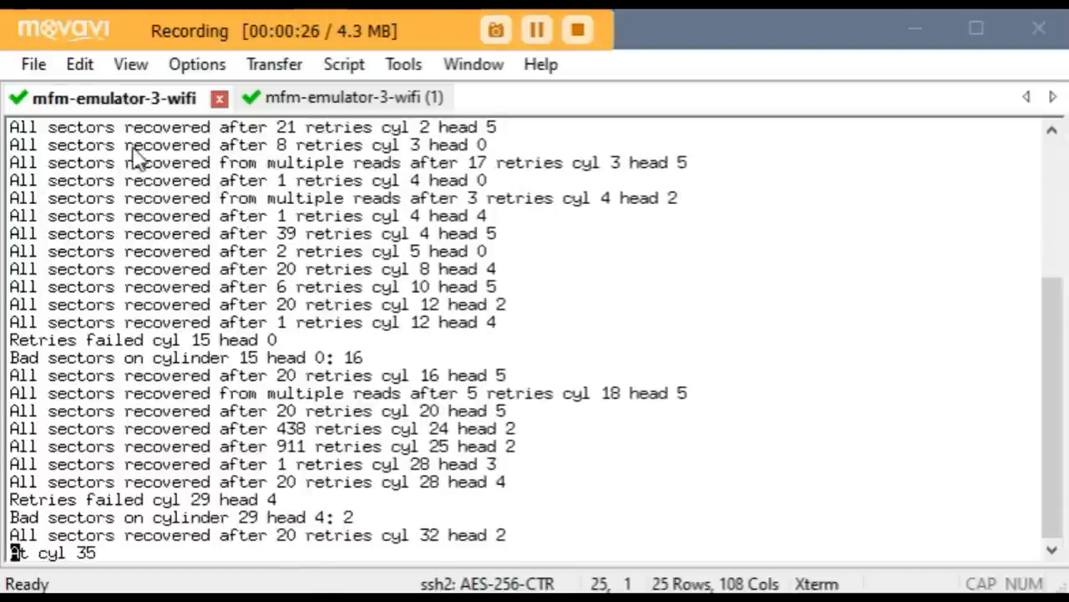
pyautogui.moveTo(287, 334)
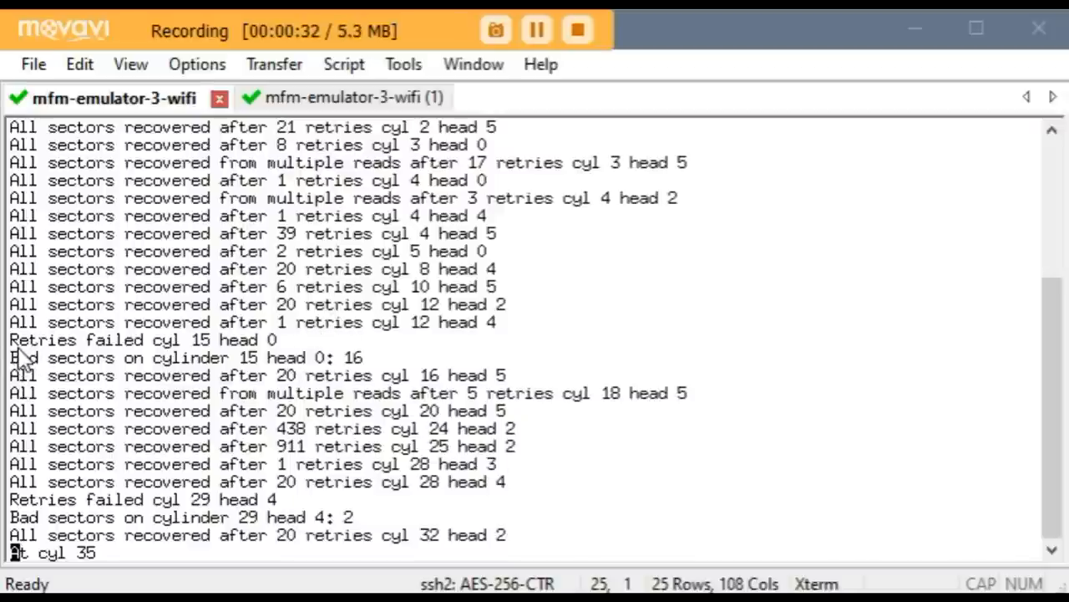
pyautogui.moveTo(288, 351)
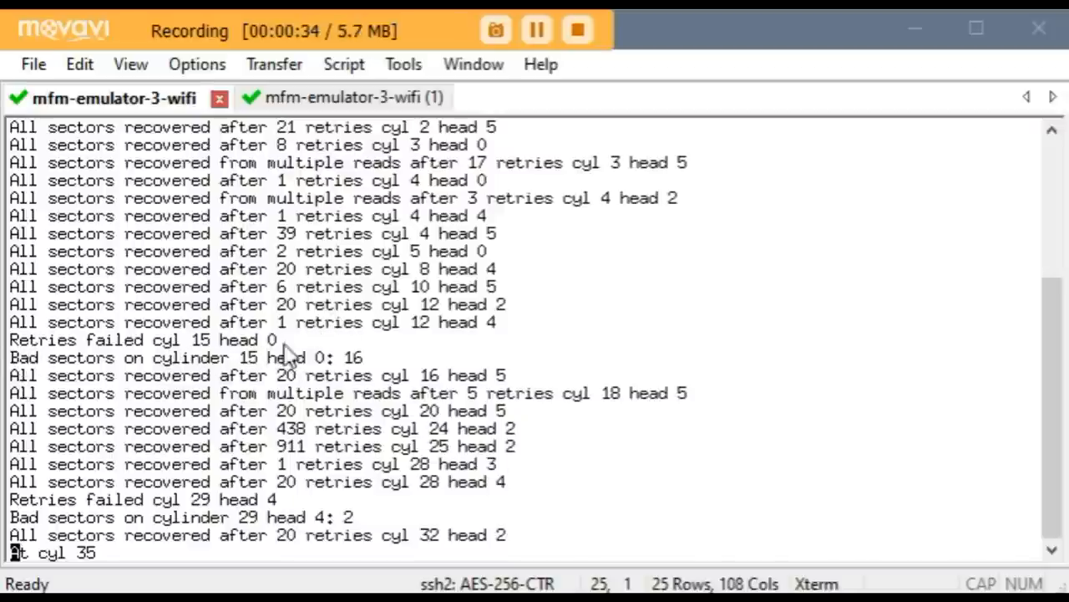
pyautogui.moveTo(368, 376)
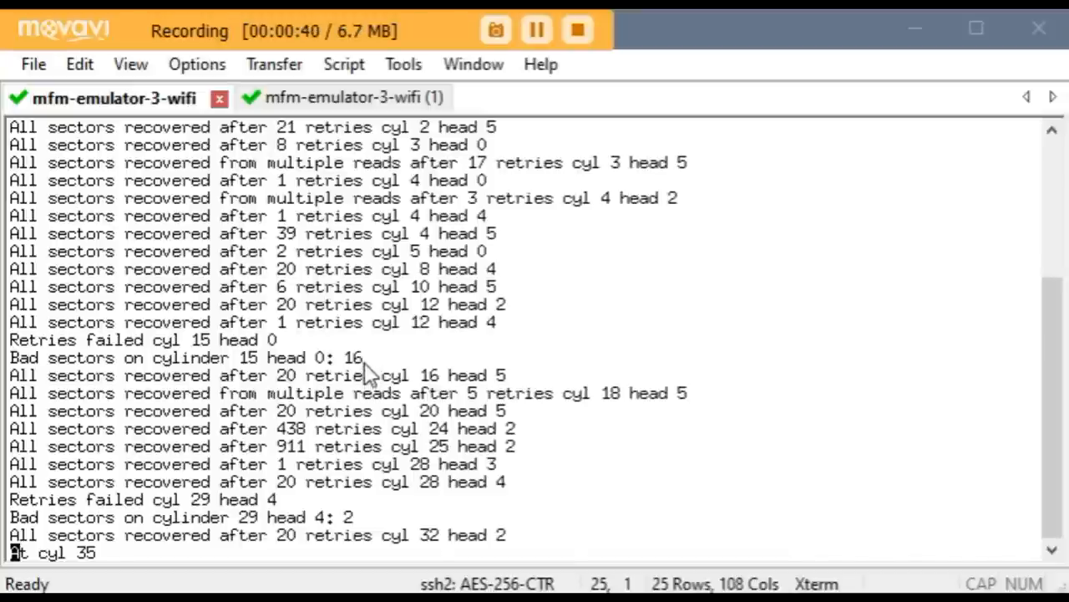
pyautogui.moveTo(942, 510)
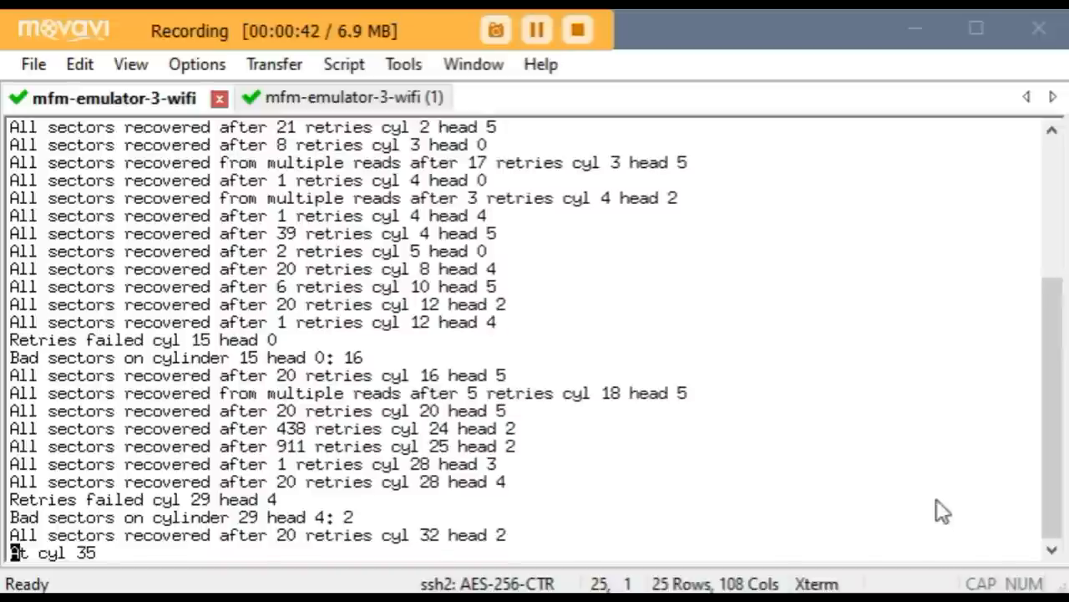
pyautogui.moveTo(1054, 498)
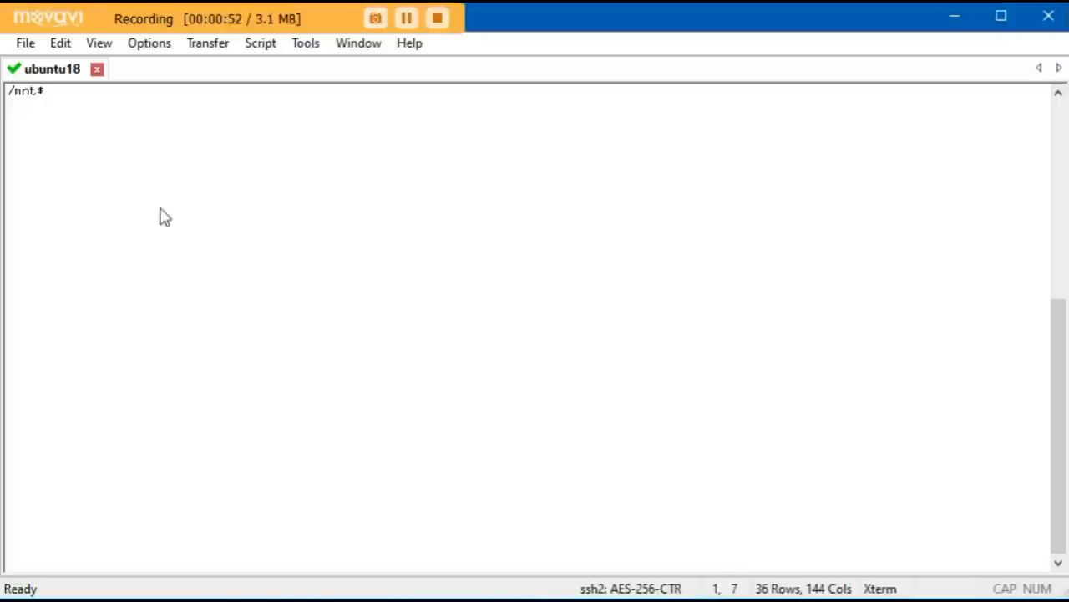
pyautogui.write('ls')
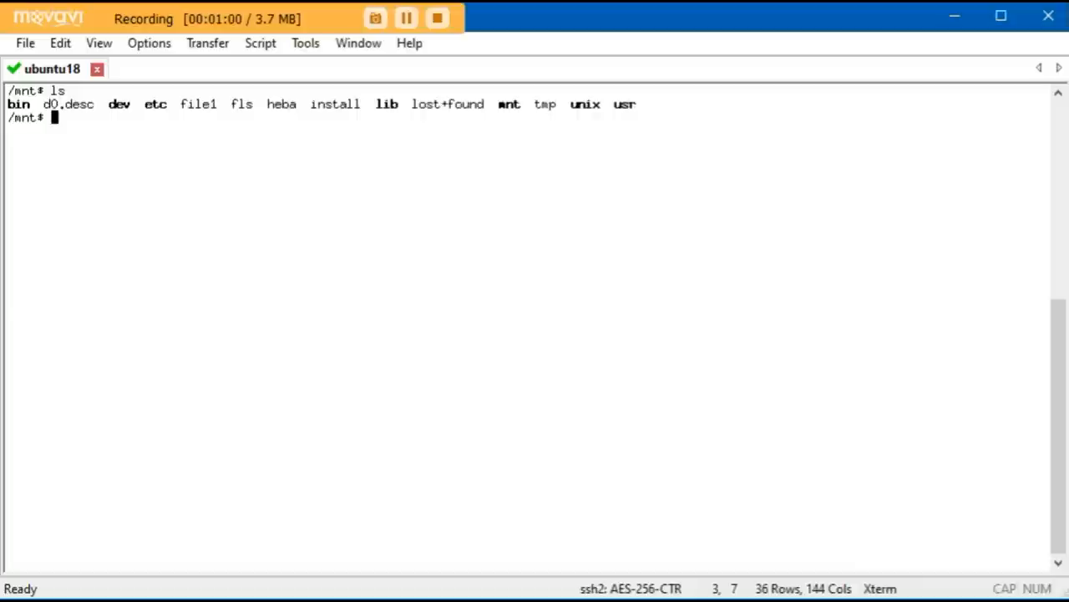
pyautogui.write('ls bin')
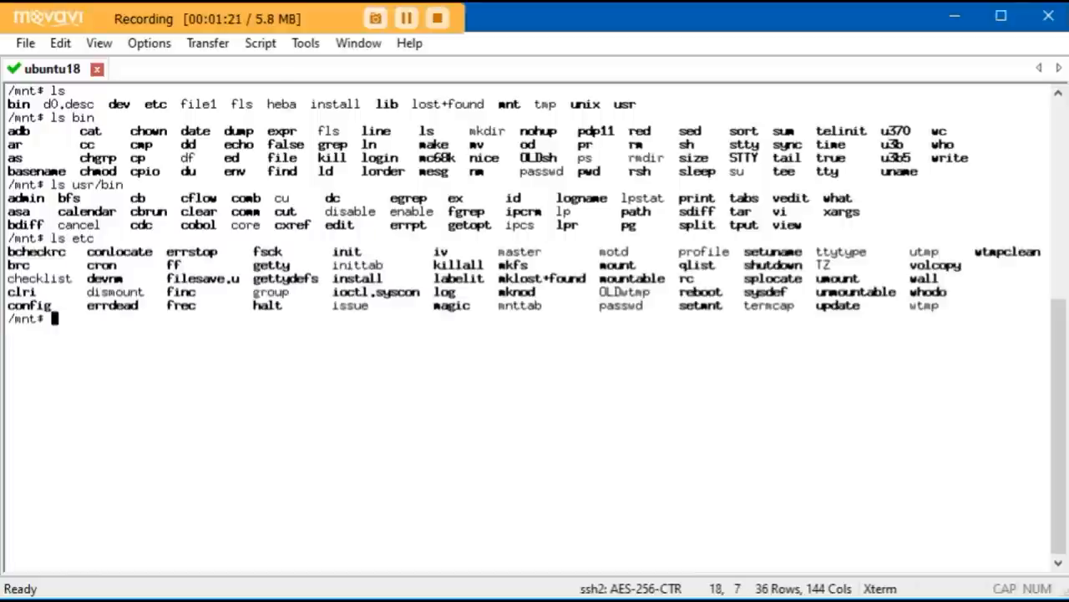
pyautogui.write('cat /etc/motd')
pyautogui.write('cat etc/motd')
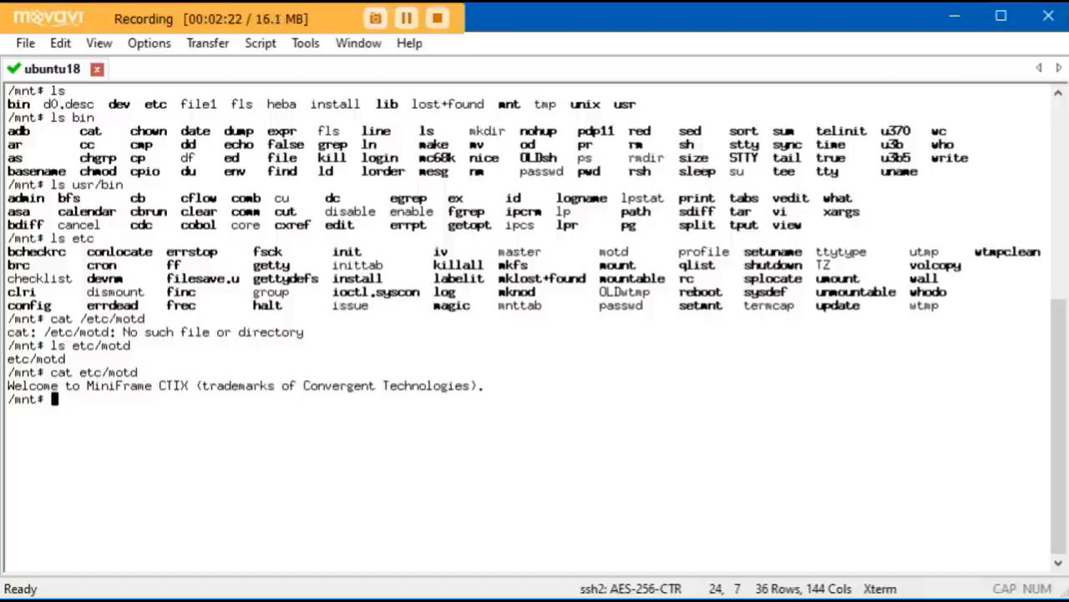
pyautogui.write('ls install')
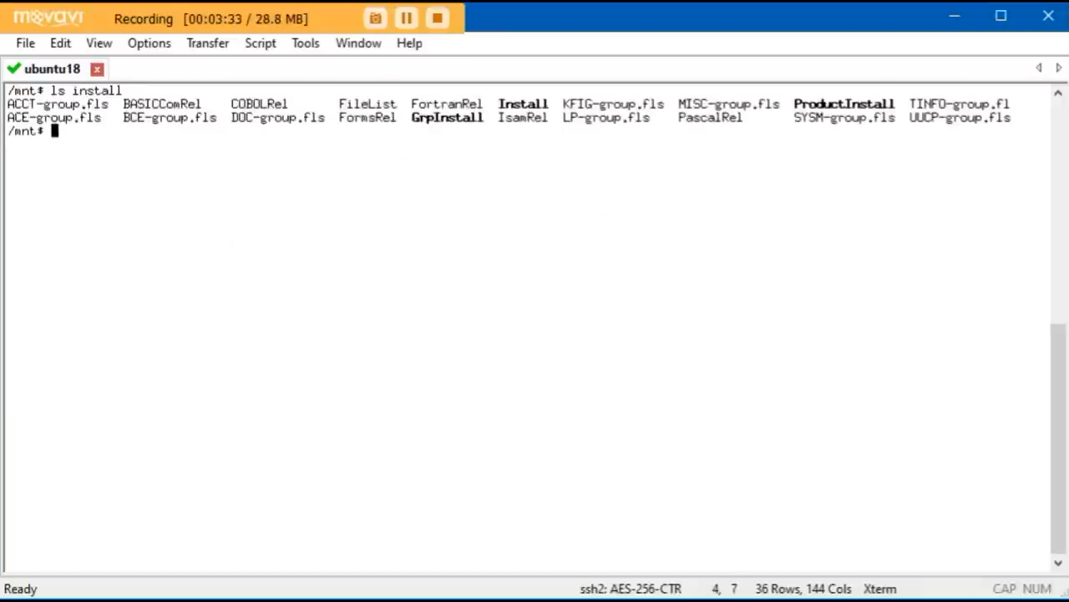
pyautogui.write('ls -al install')
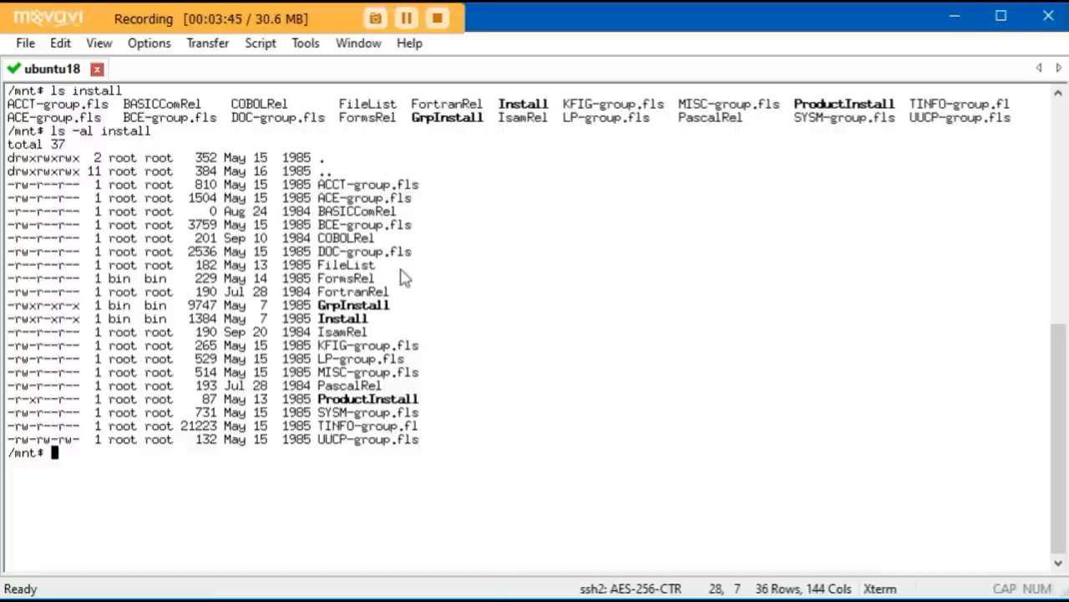
pyautogui.moveTo(381, 254)
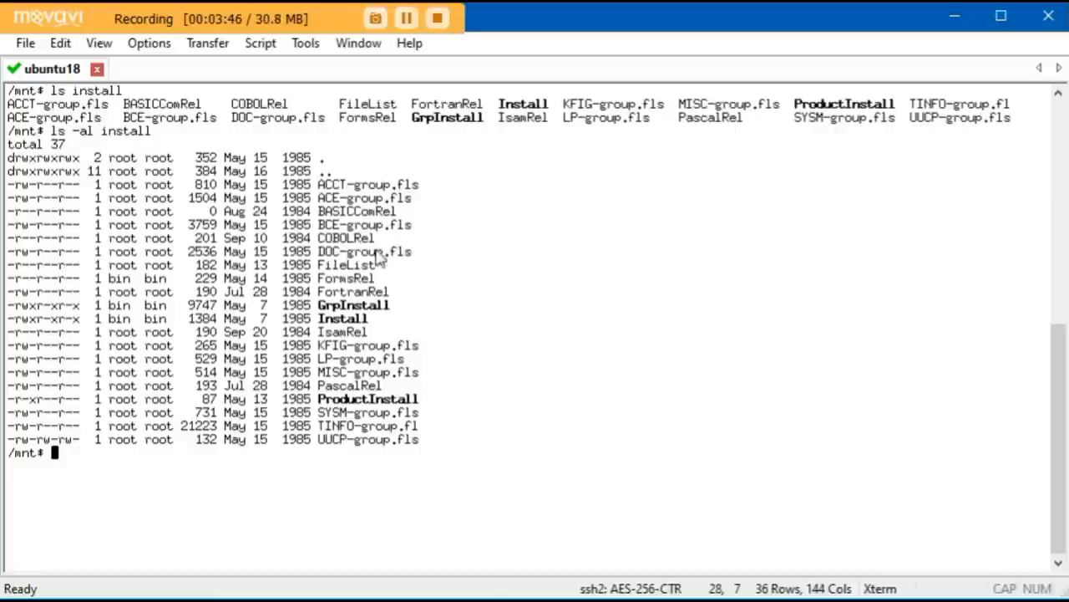
pyautogui.moveTo(388, 242)
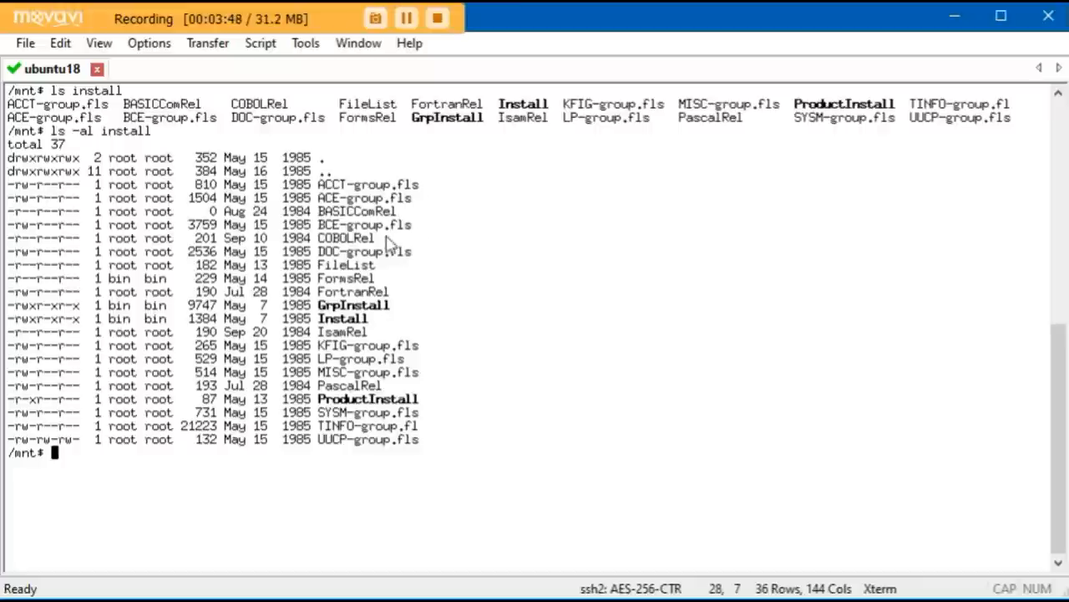
pyautogui.moveTo(443, 226)
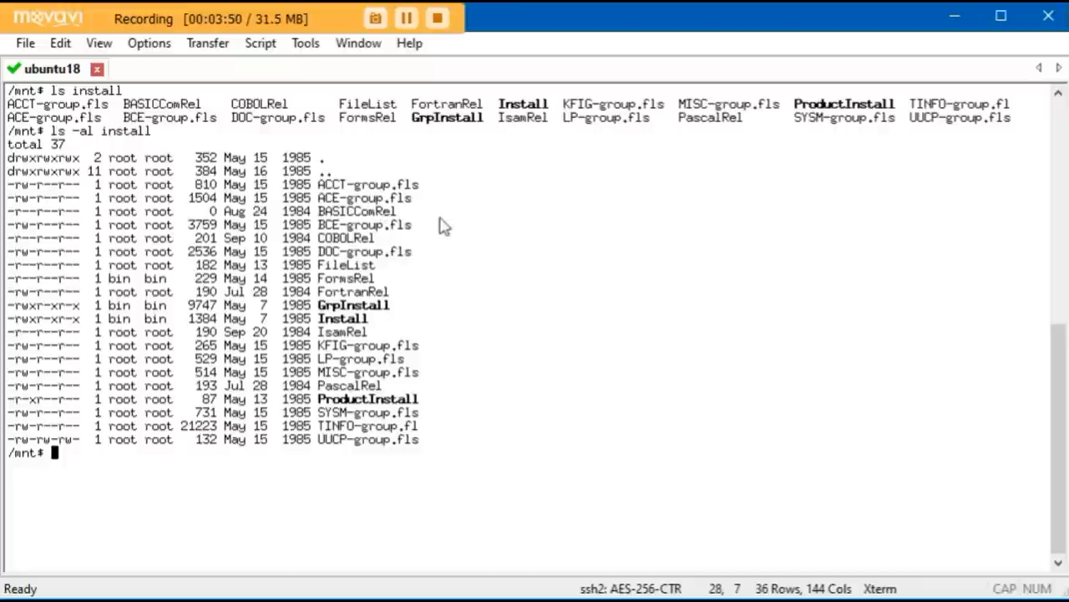
pyautogui.moveTo(343, 192)
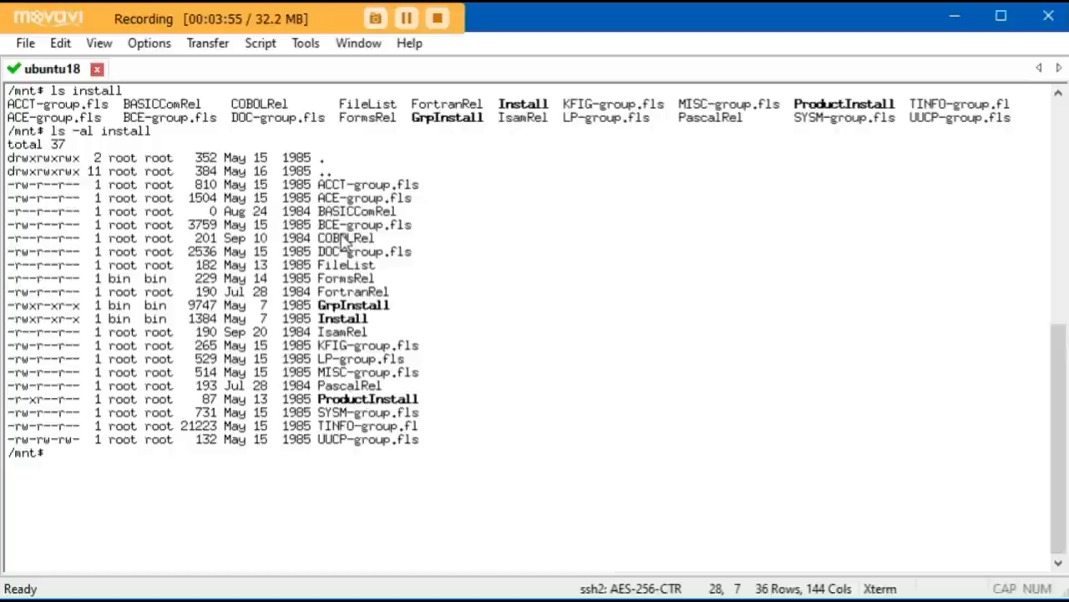
pyautogui.moveTo(374, 299)
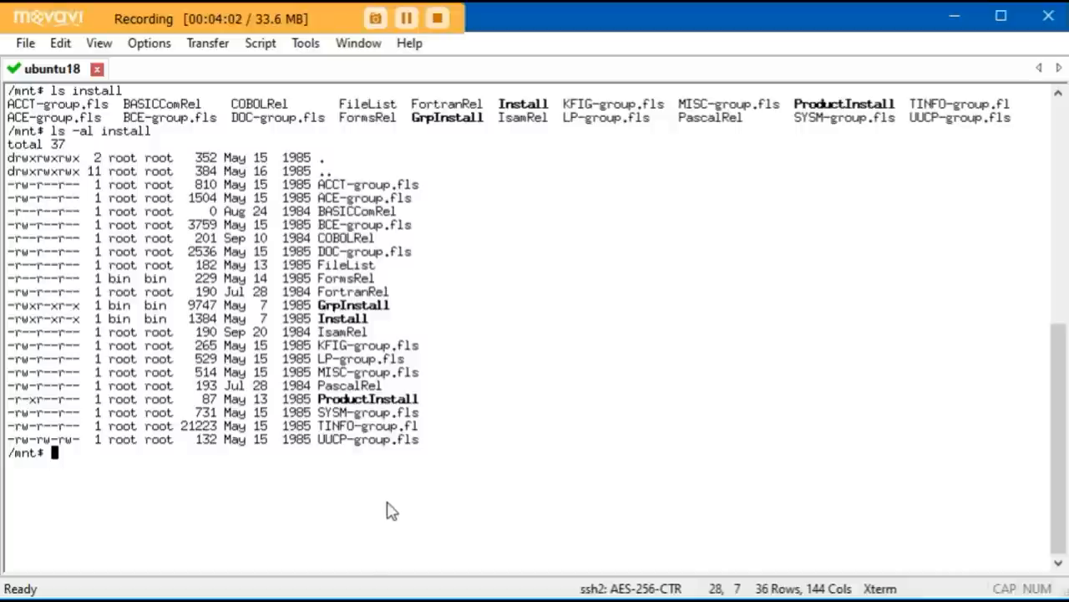
pyautogui.write('ls')
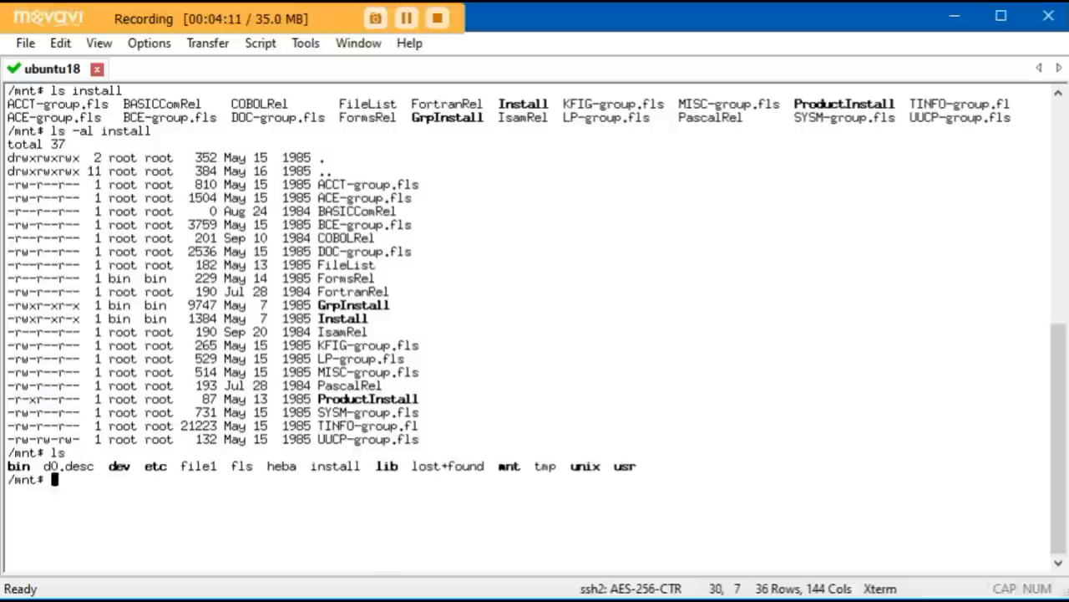
pyautogui.write('more d0.desc')
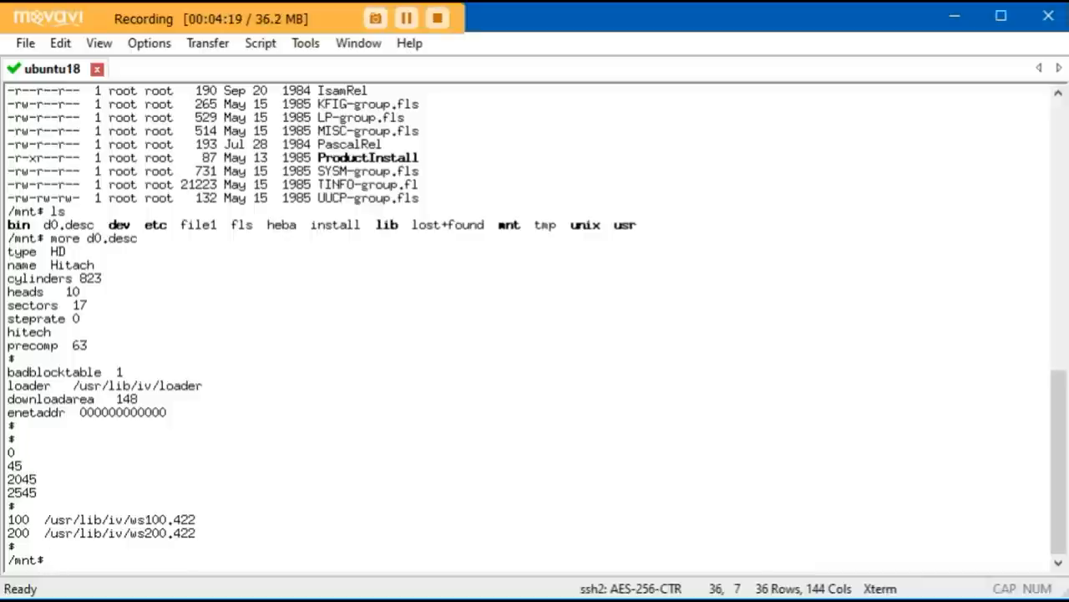
pyautogui.moveTo(100, 291)
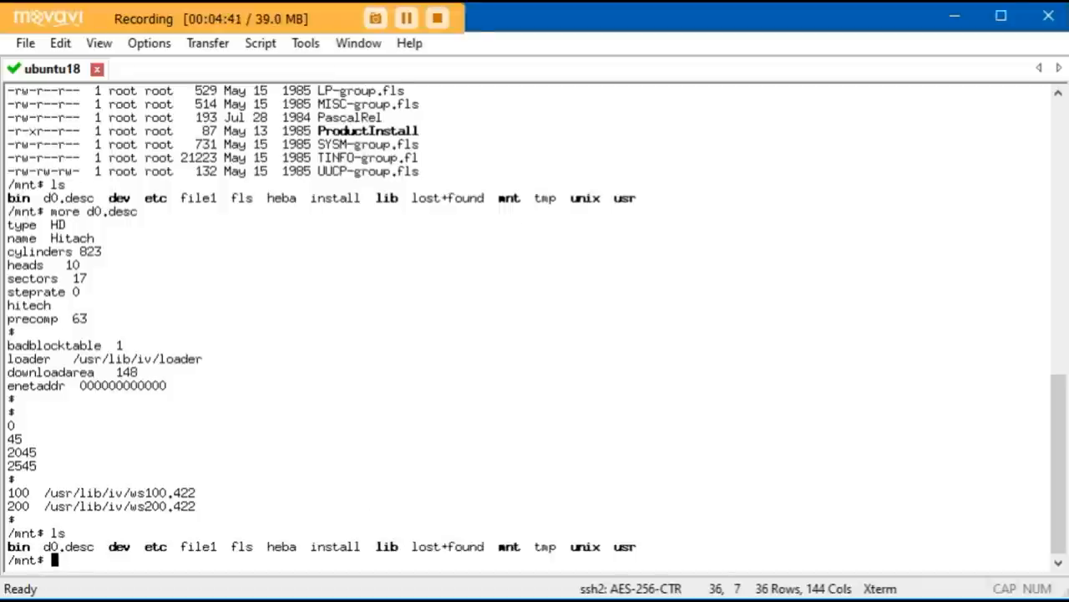
pyautogui.write('ls etc/log')
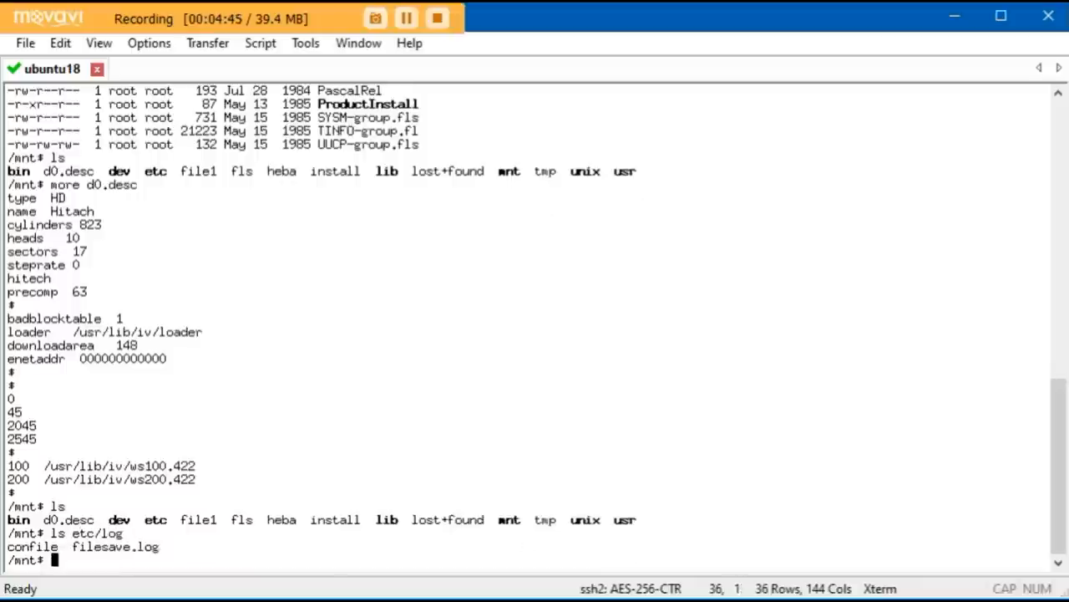
pyautogui.write('more et')
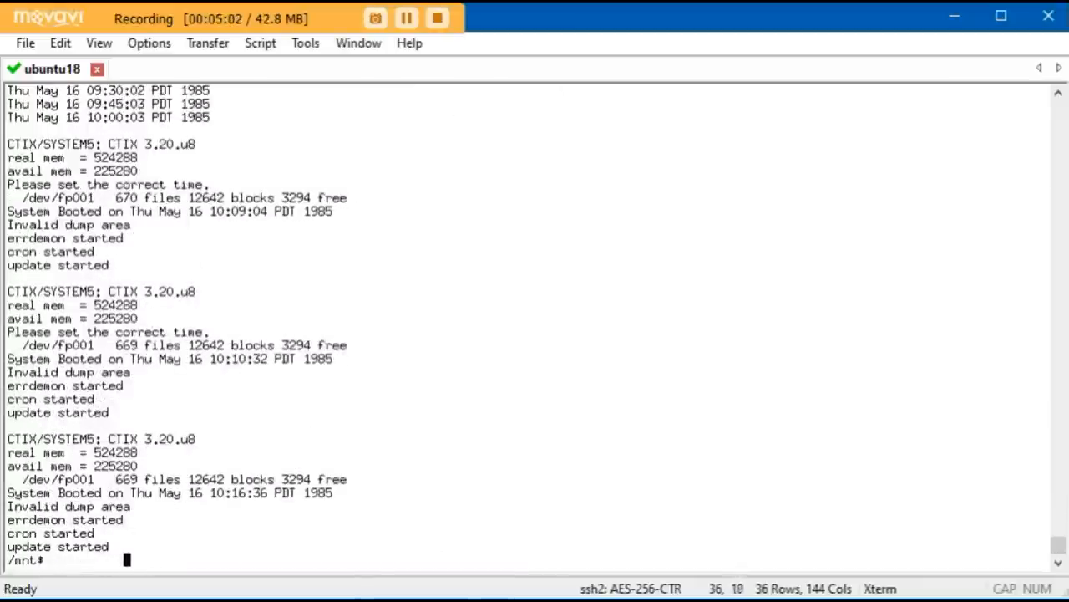
pyautogui.moveTo(121, 535)
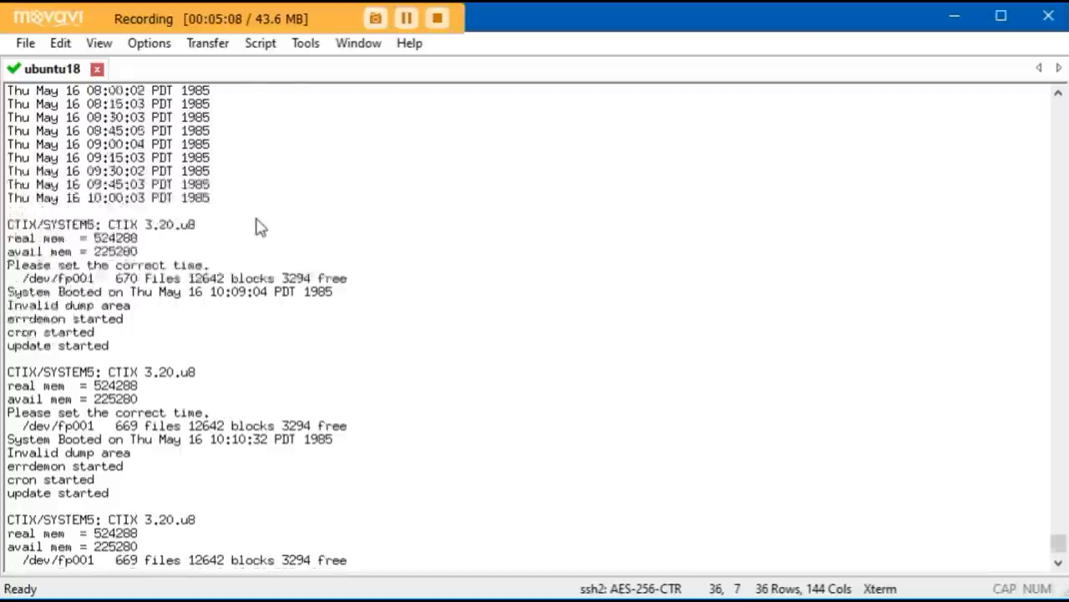
pyautogui.scroll(-3)
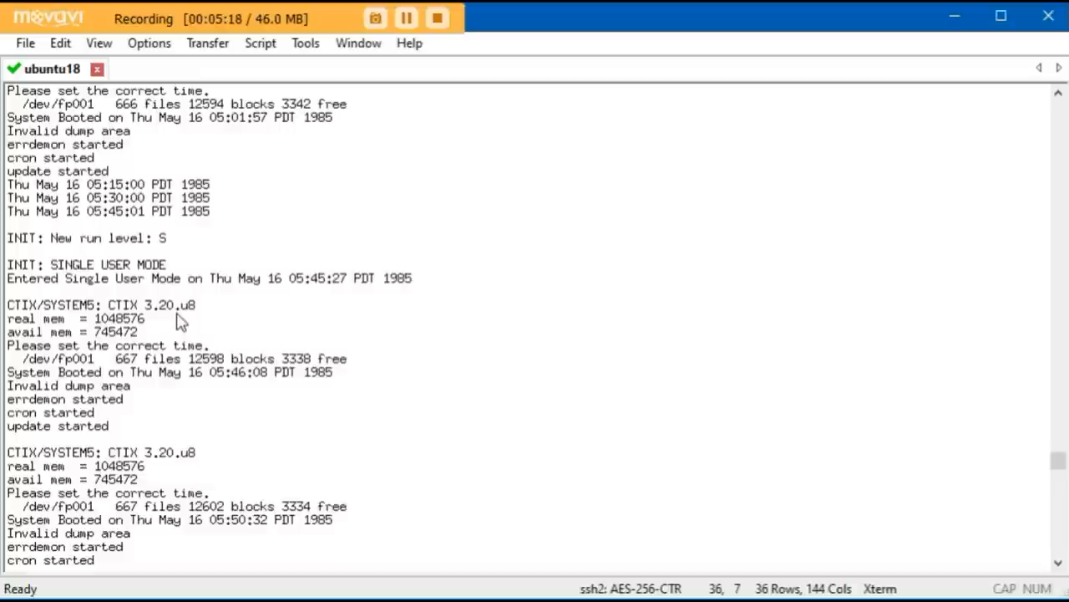
pyautogui.moveTo(357, 327)
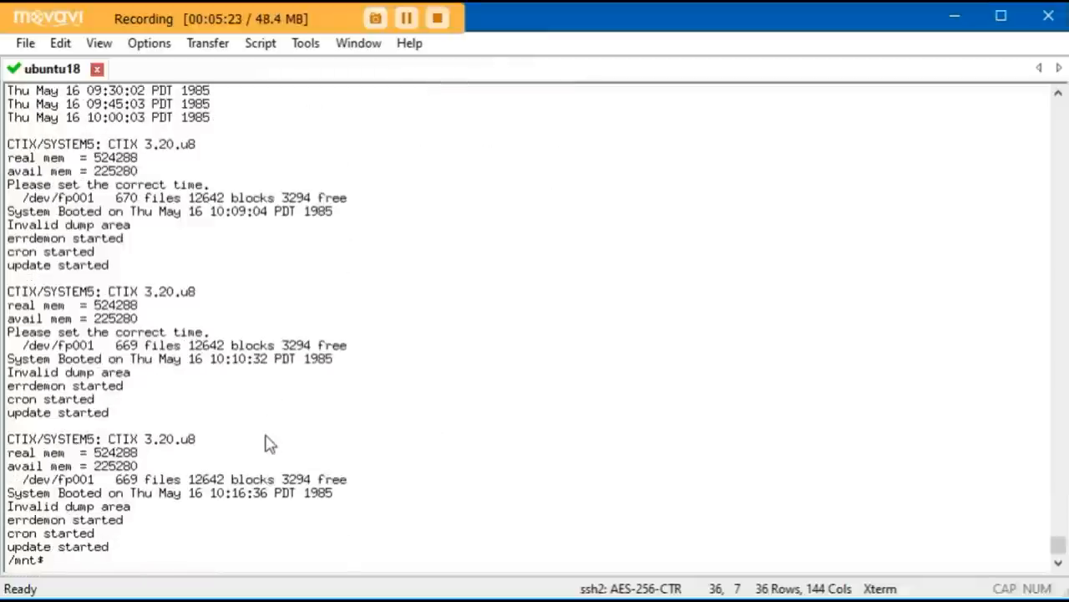
pyautogui.write('ls')
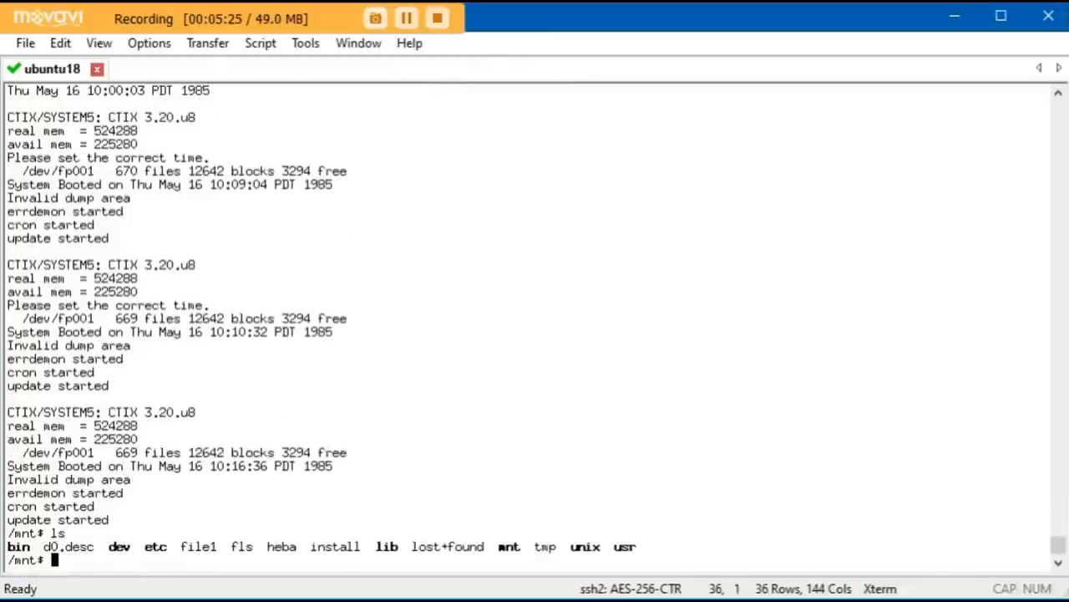